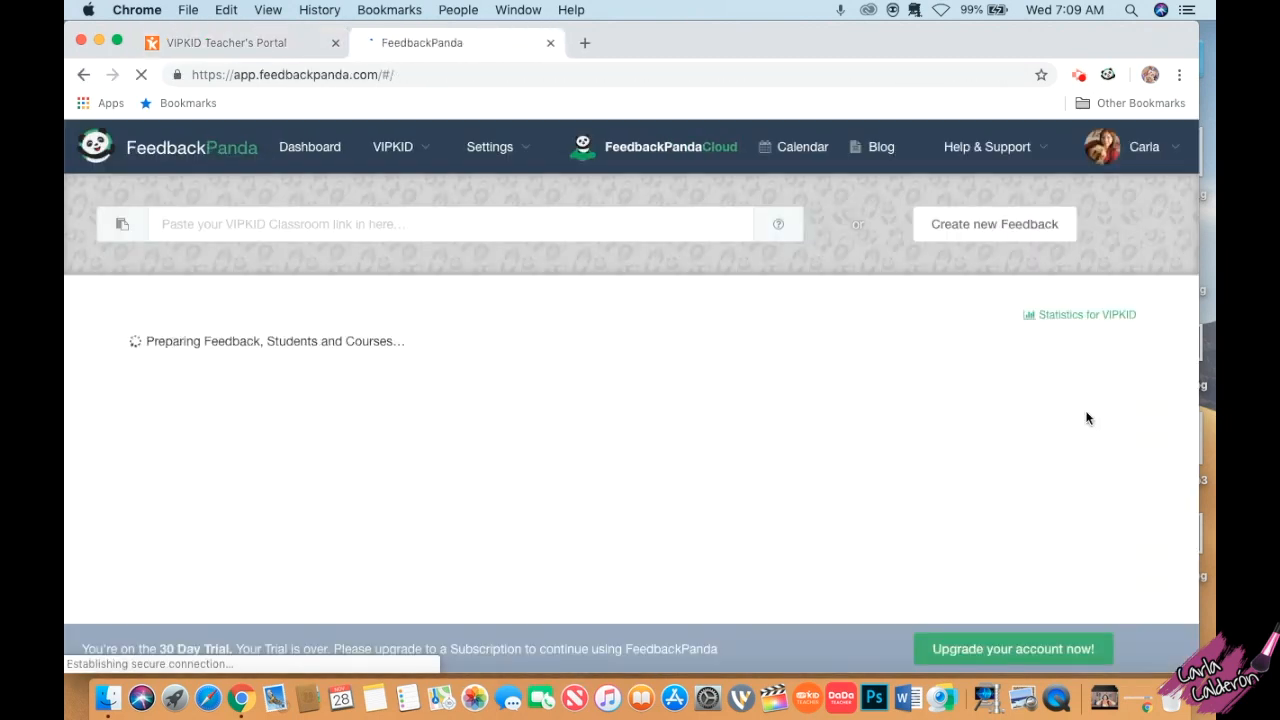
Step: Preview the MC-L2-U11-LC2-9 Weather and Seasons 9 cloud template's male and female texts
click(993, 223)
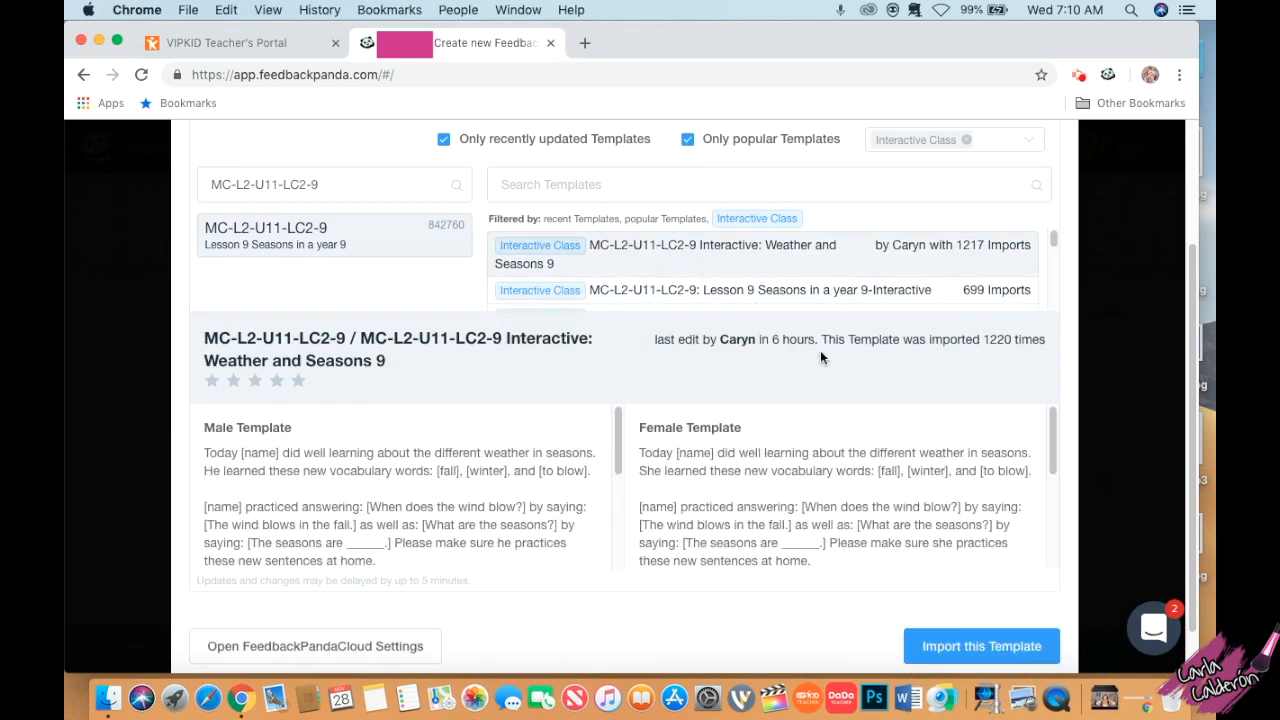
scroll(down, 3)
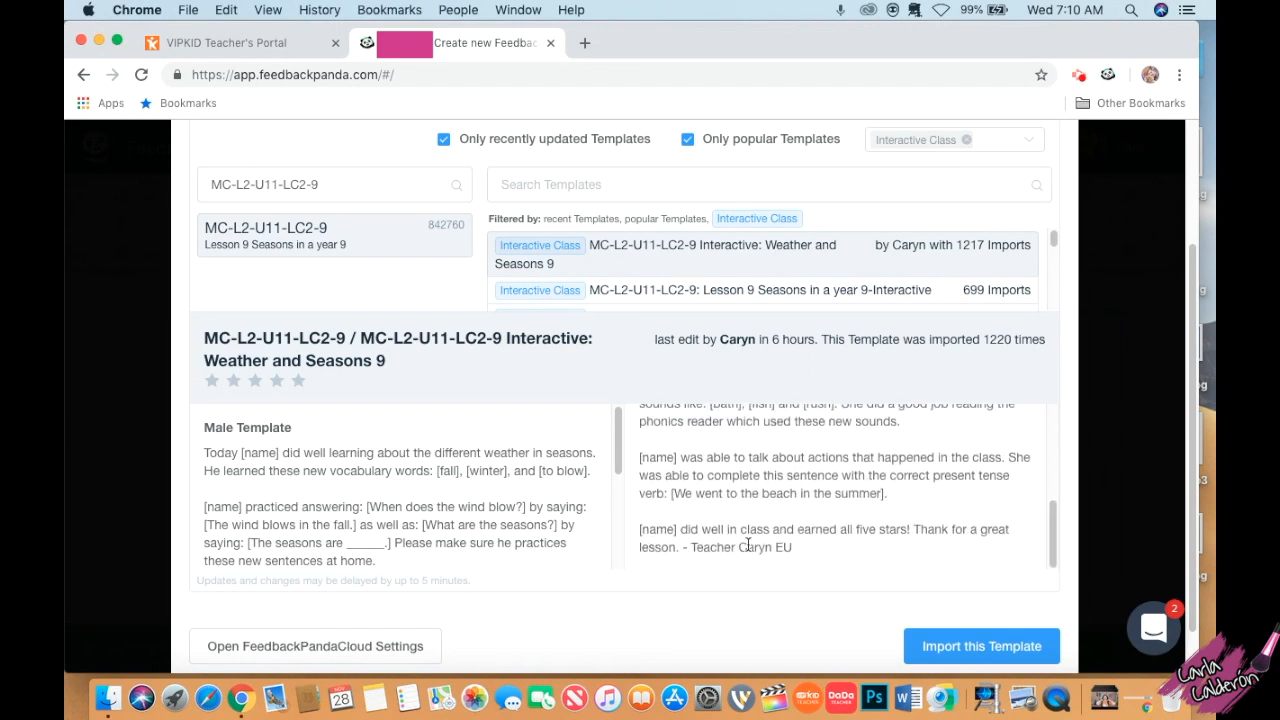
Step: Import the Weather and Seasons 9 template to generate five-star feedback signed Teacher Carla ET
click(981, 645)
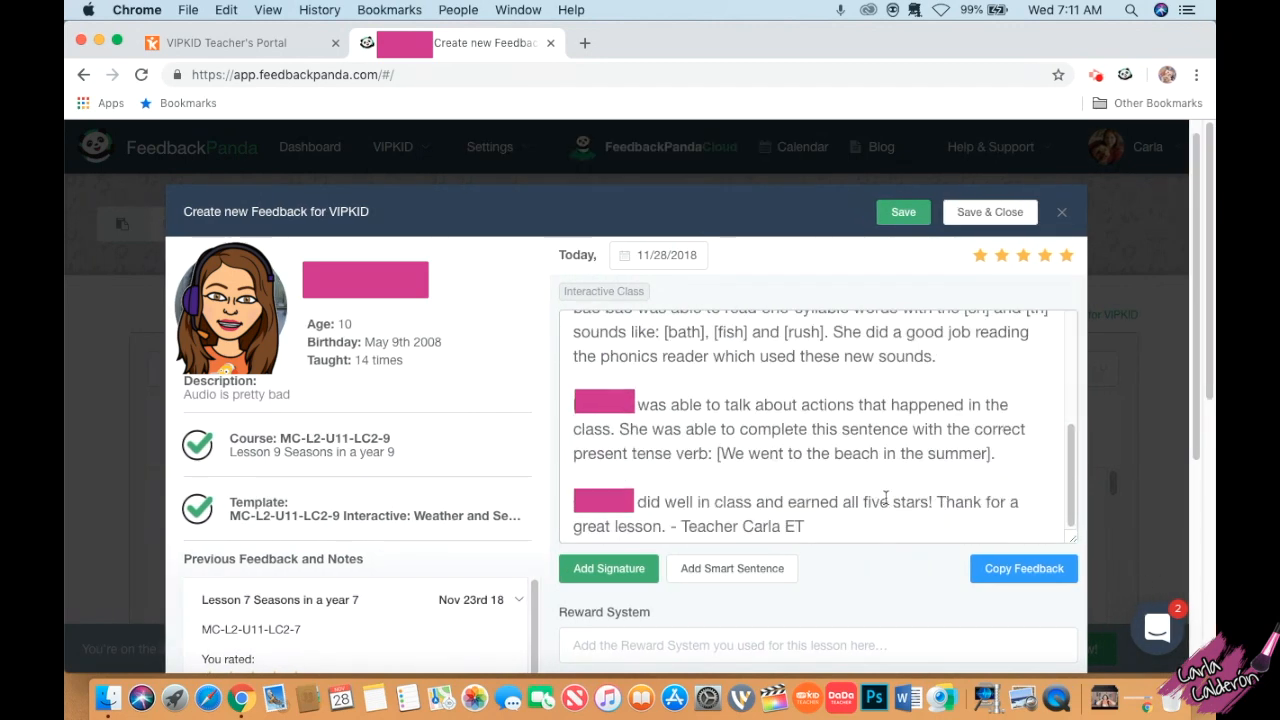
Step: Save the Weather and Seasons feedback, copy its text, and switch to the VIPKID portal
scroll(up, 3)
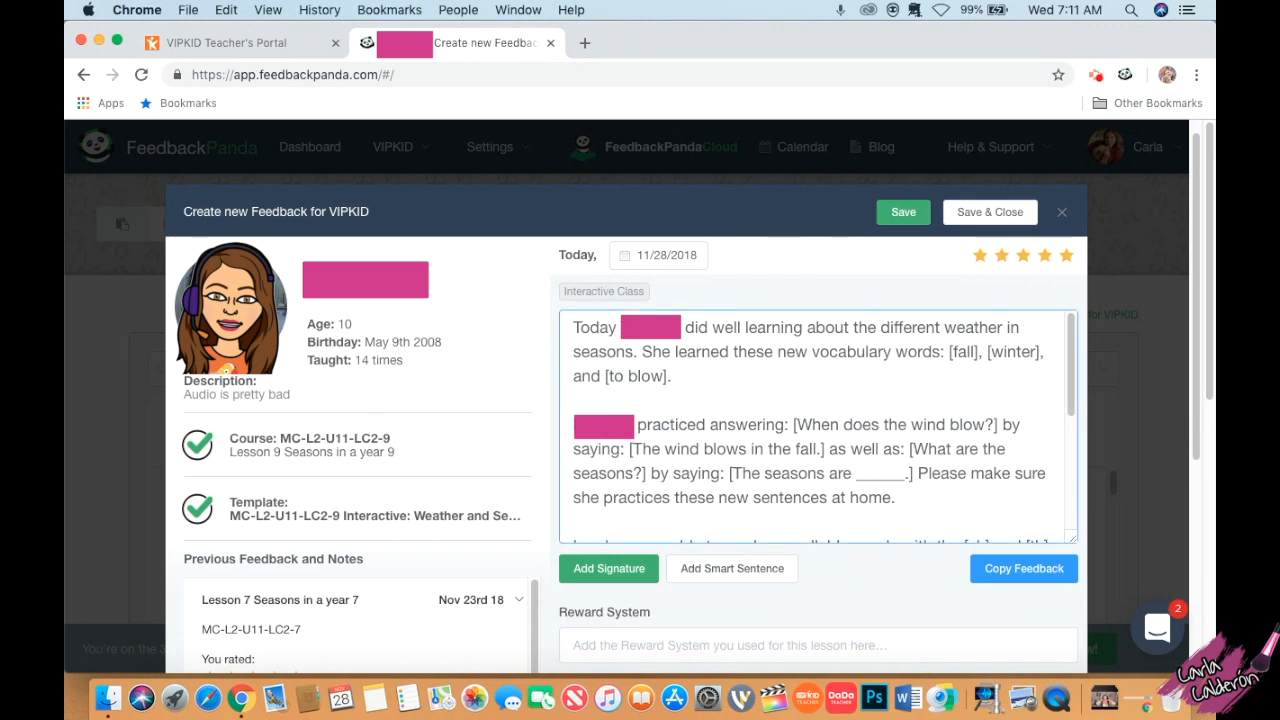
click(901, 211)
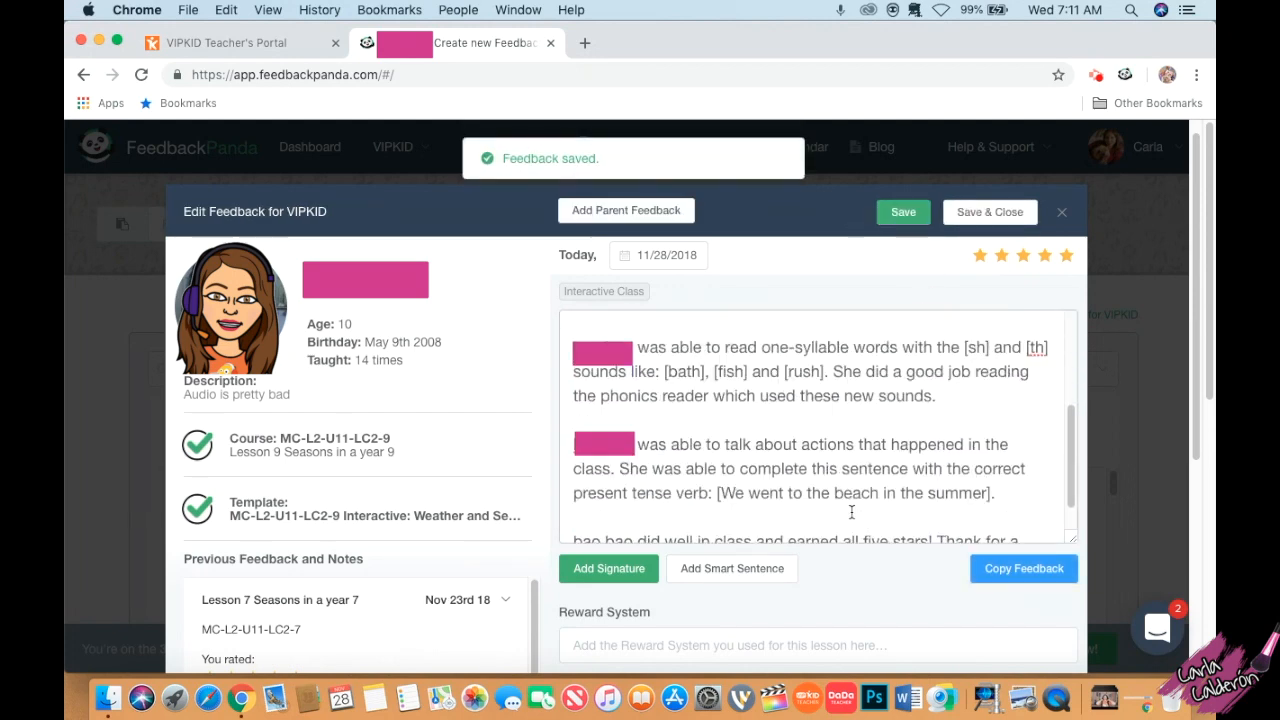
scroll(down, 3)
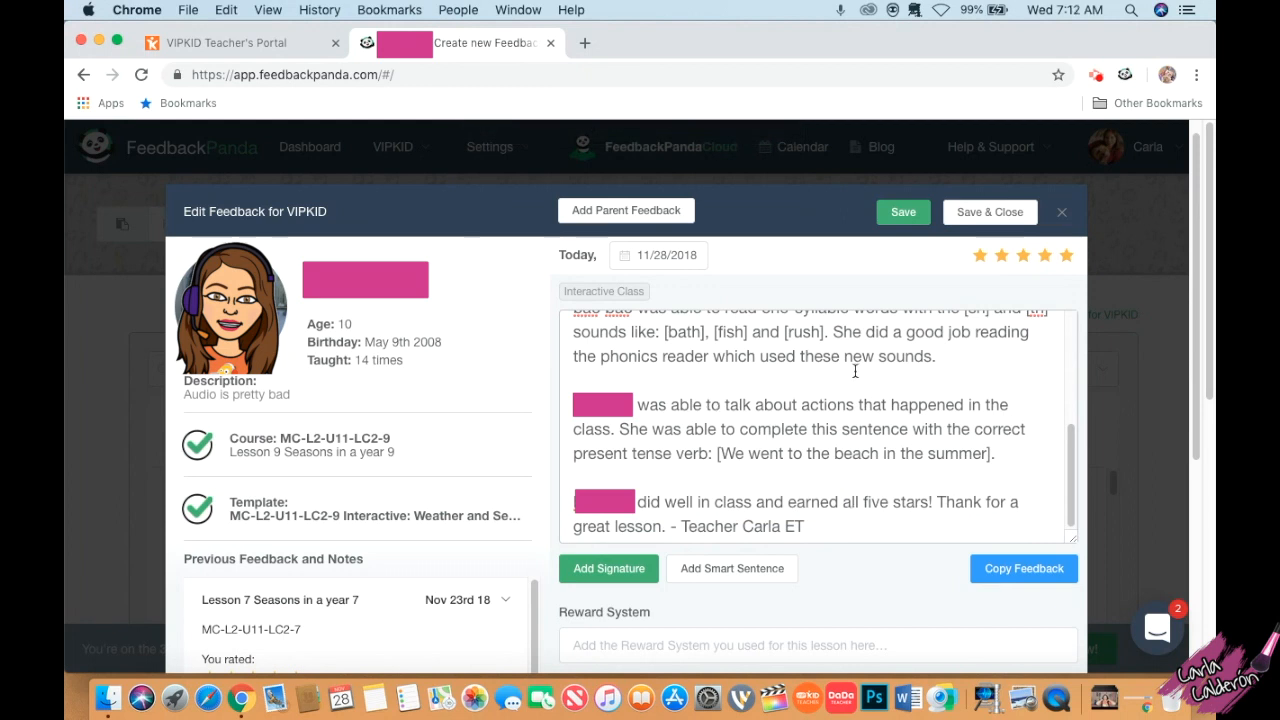
mouse_move(1003, 455)
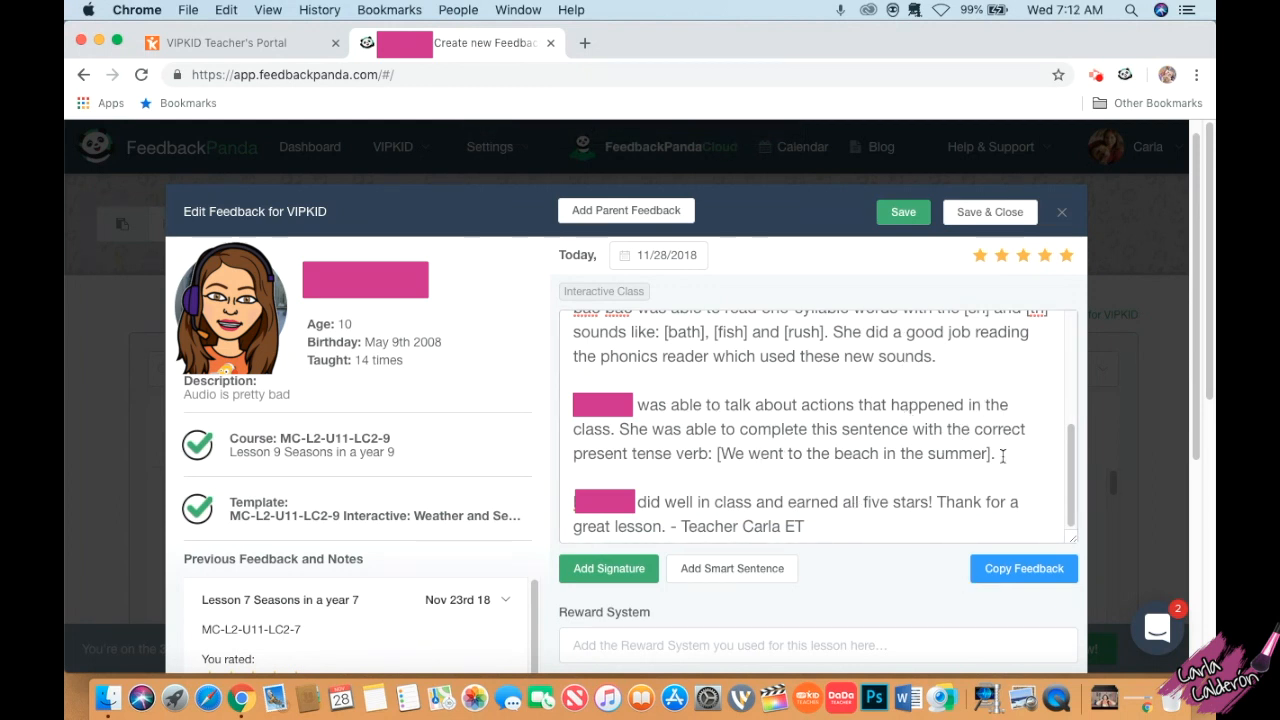
click(230, 43)
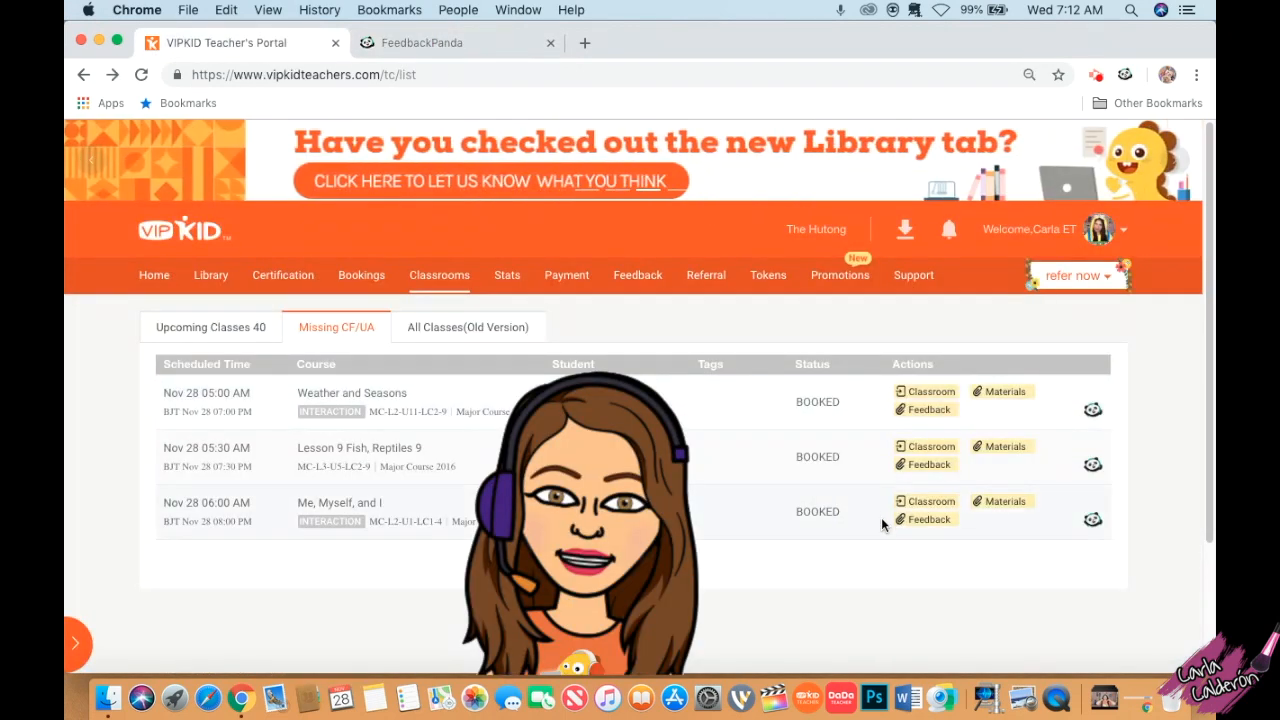
Step: Paste the copied text into the Weather and Seasons class feedback form, then start the tips box
click(932, 391)
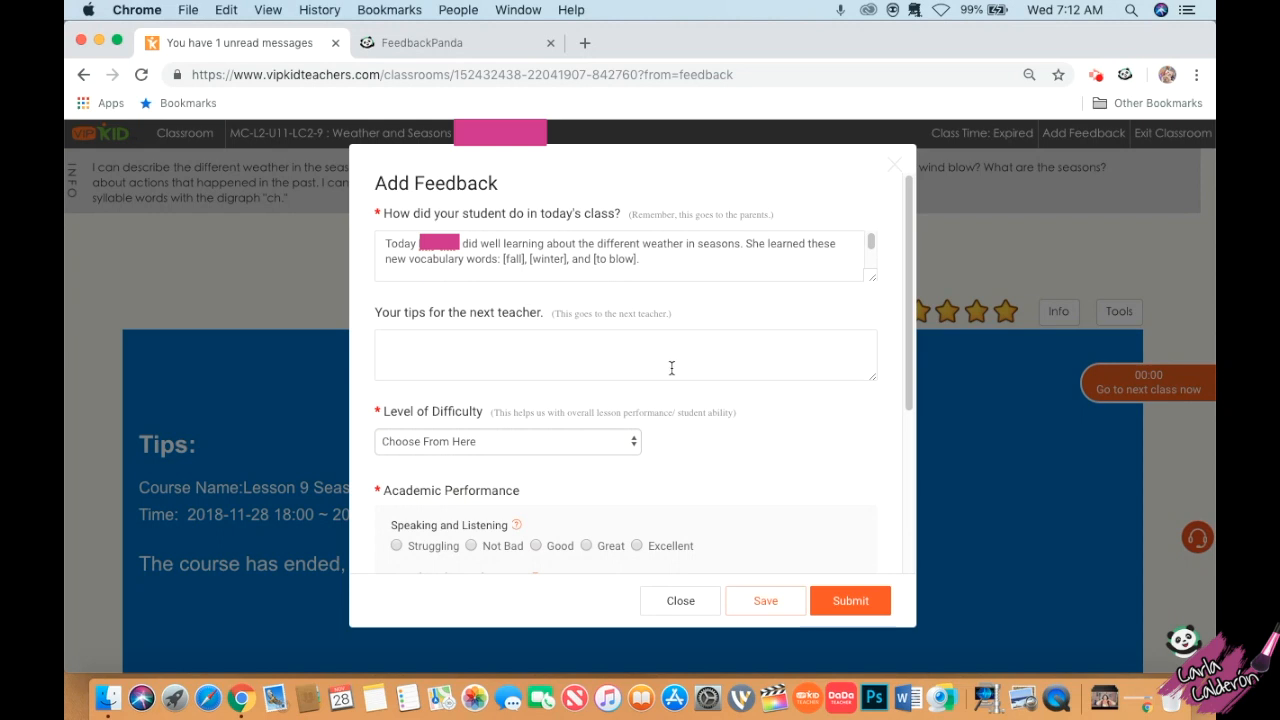
click(625, 354)
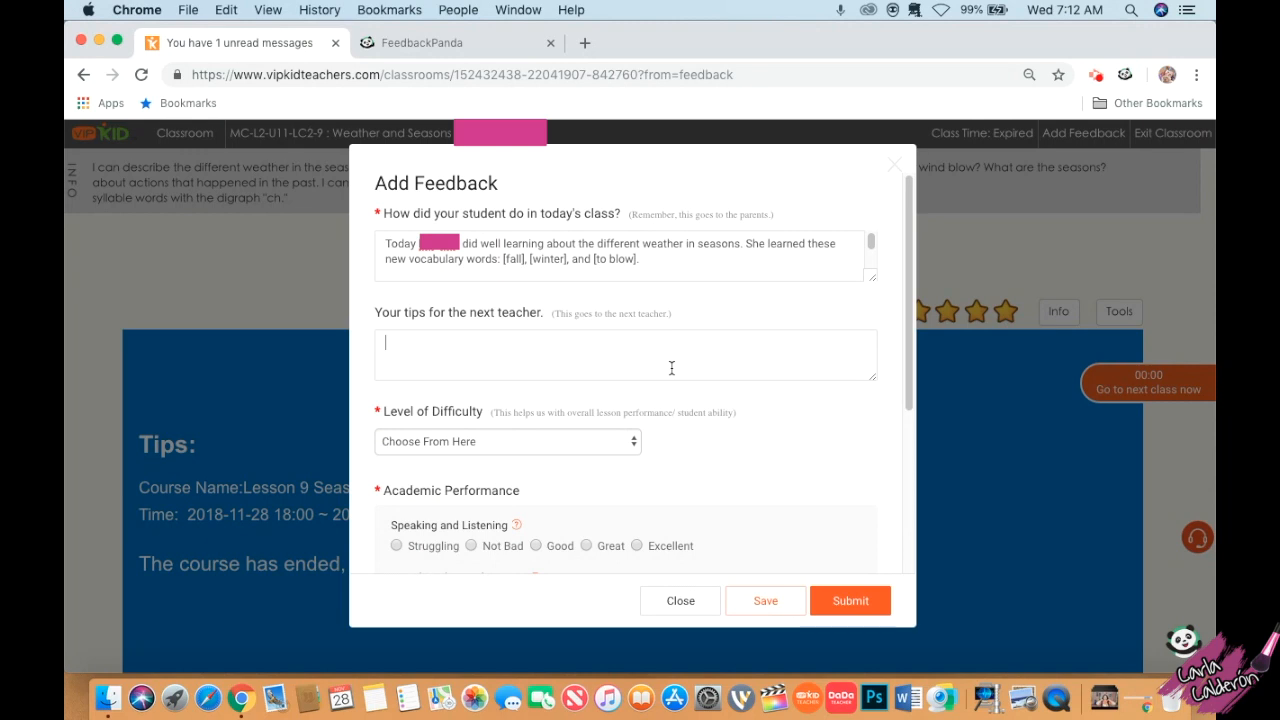
click(457, 42)
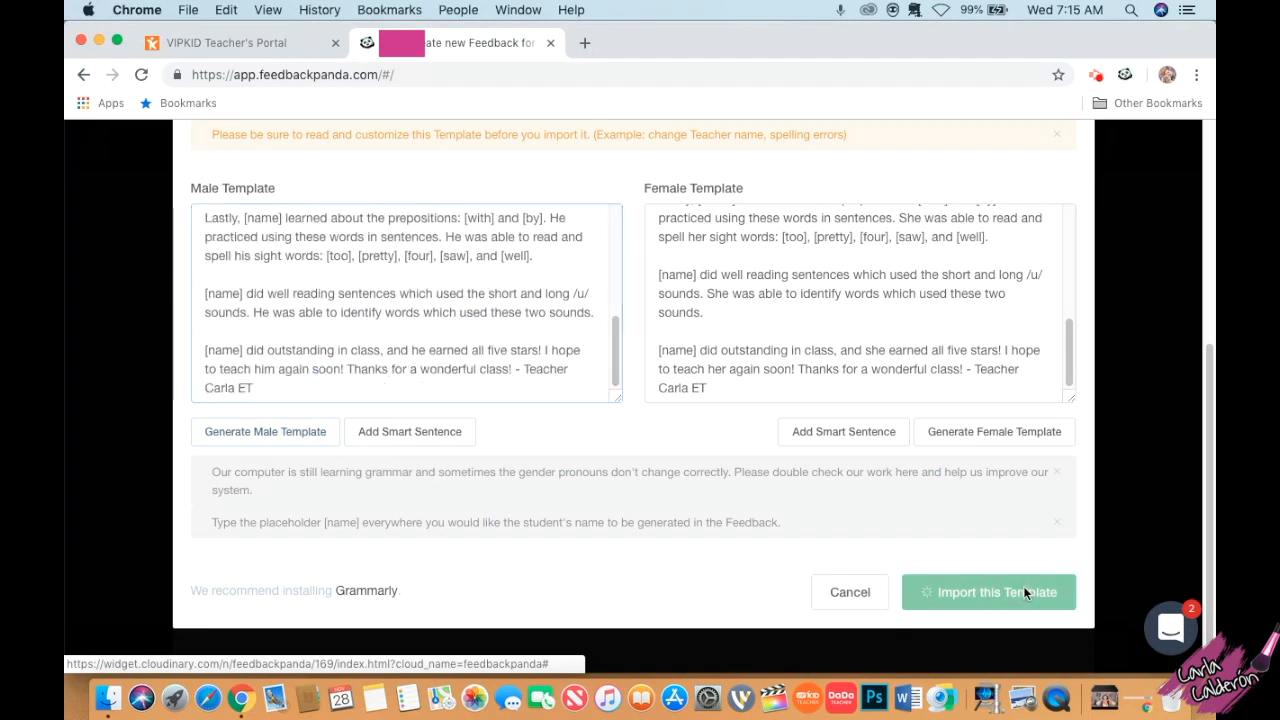
Step: Import the customised template signed Teacher Carla ET into the new feedback
click(988, 592)
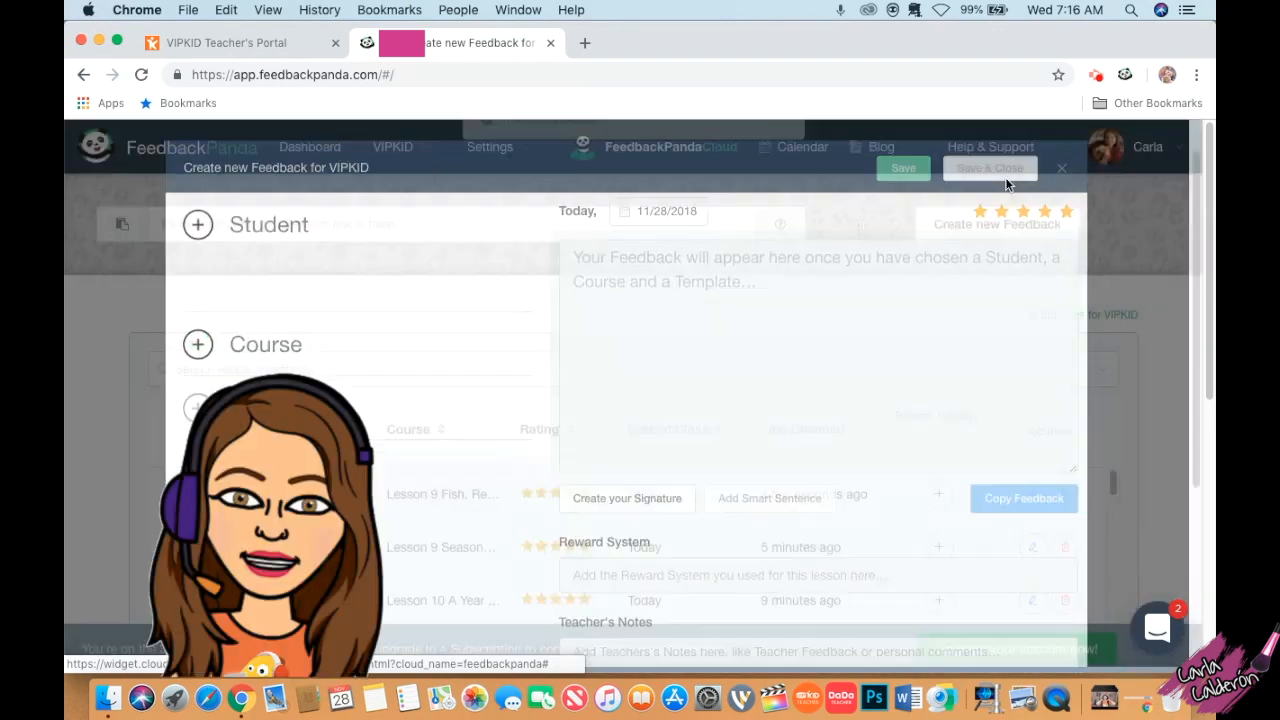
Step: Submit the Lesson 9 Fish, Reptiles class feedback with Excellent ratings and confirm
click(842, 250)
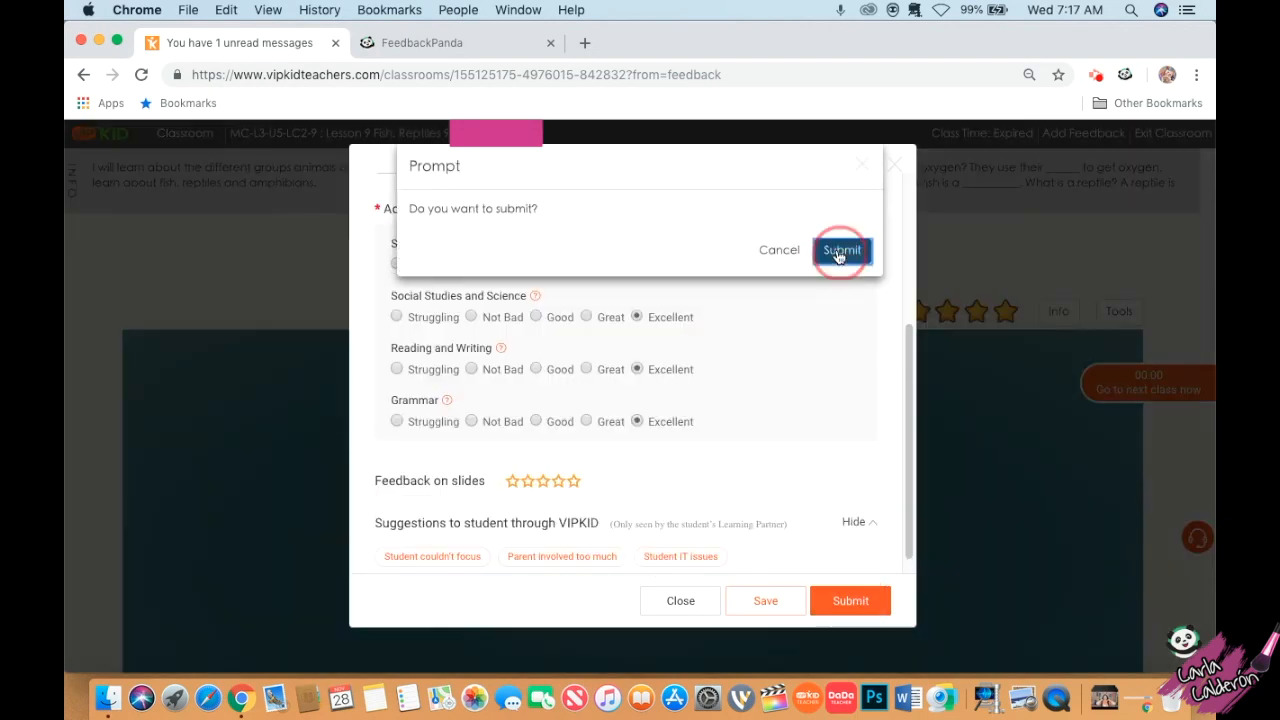
click(842, 250)
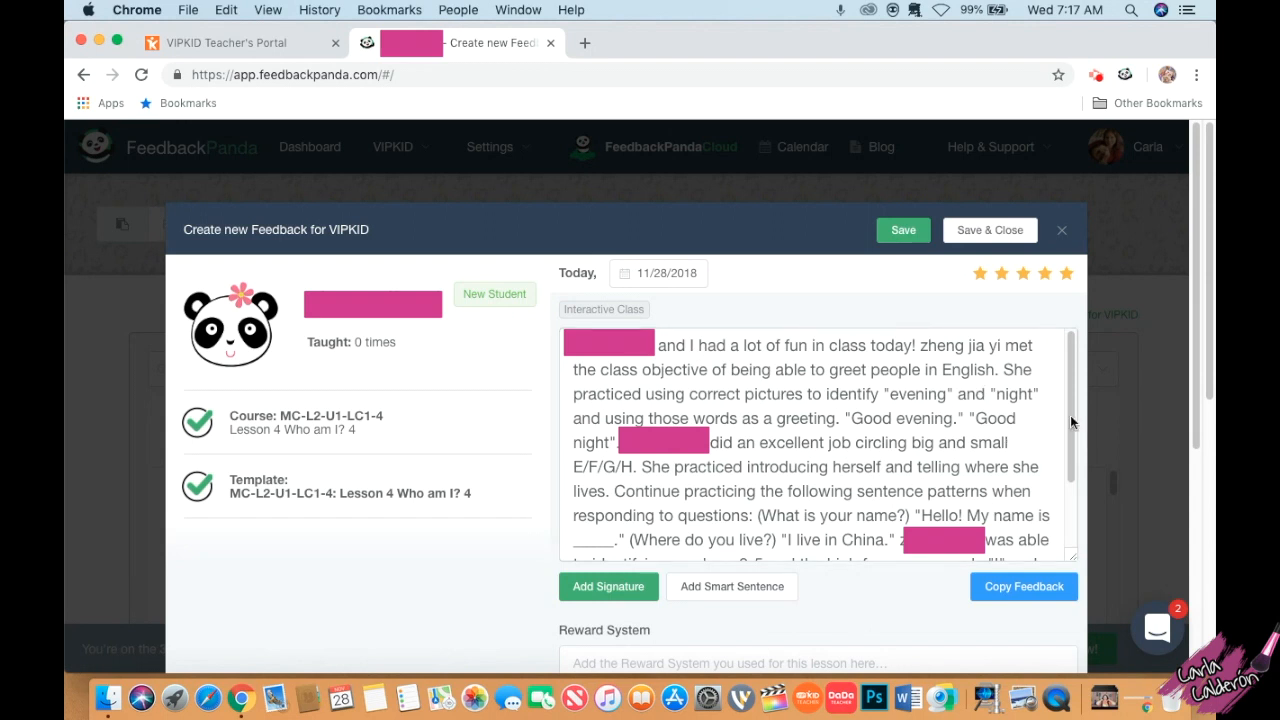